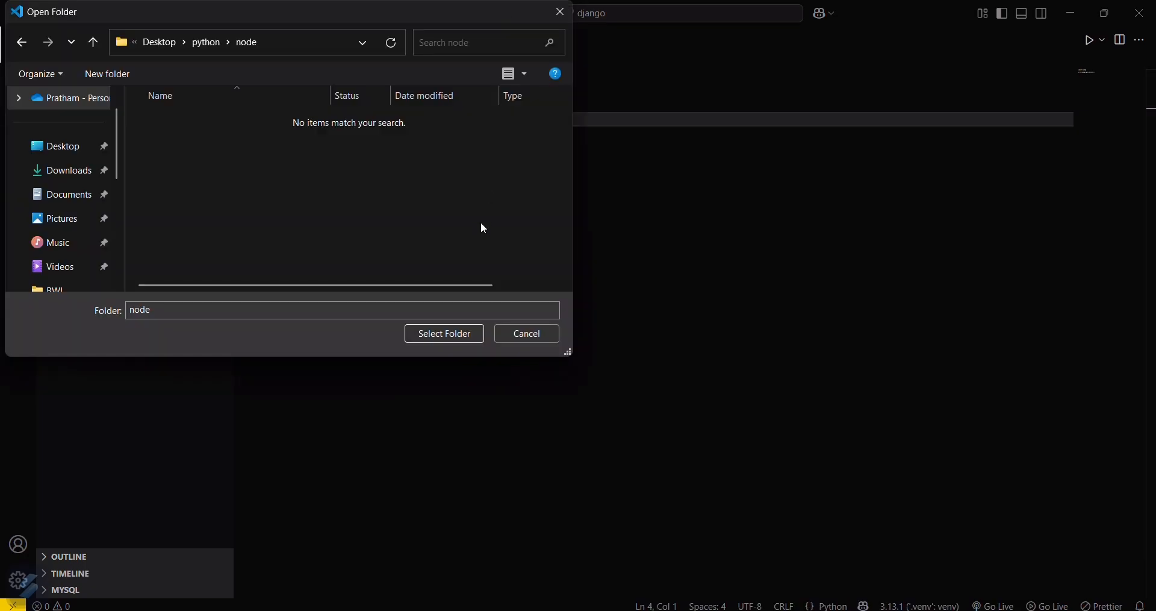
Step: Select the empty node folder from Desktop\python as the workspace
left_click(444, 333)
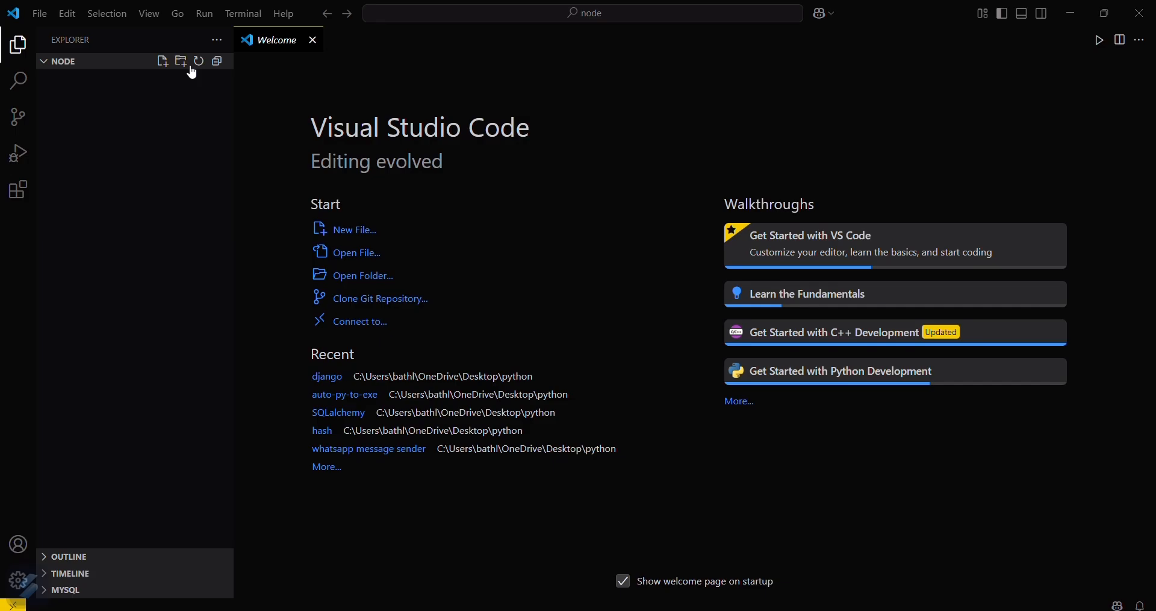
mouse_move(163, 61)
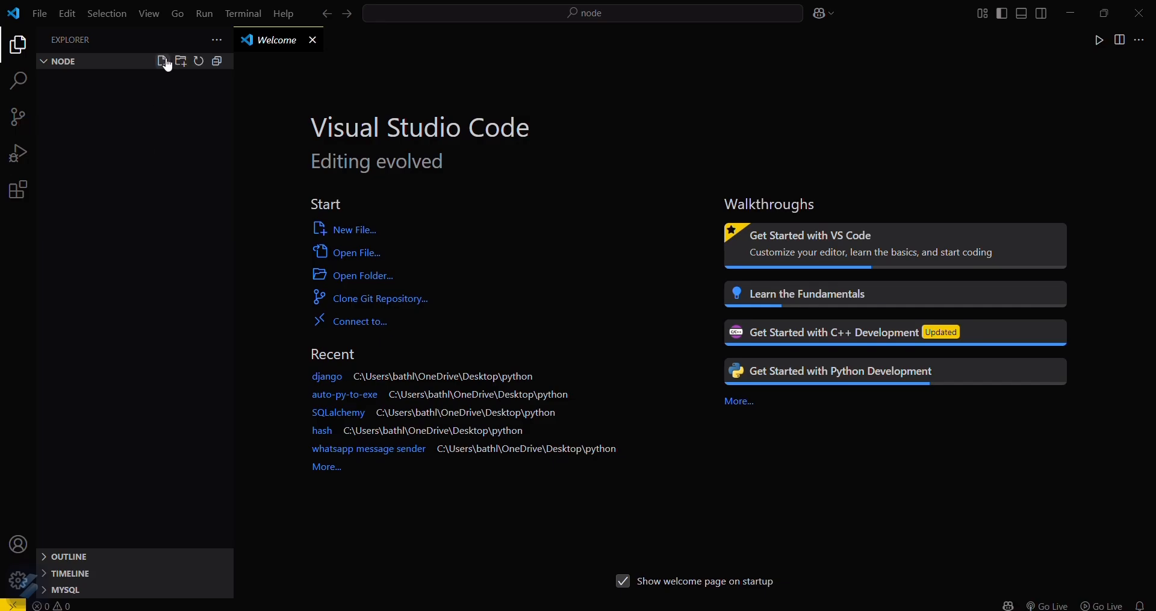
Step: Name the new file app.js in the node folder
type("app.js")
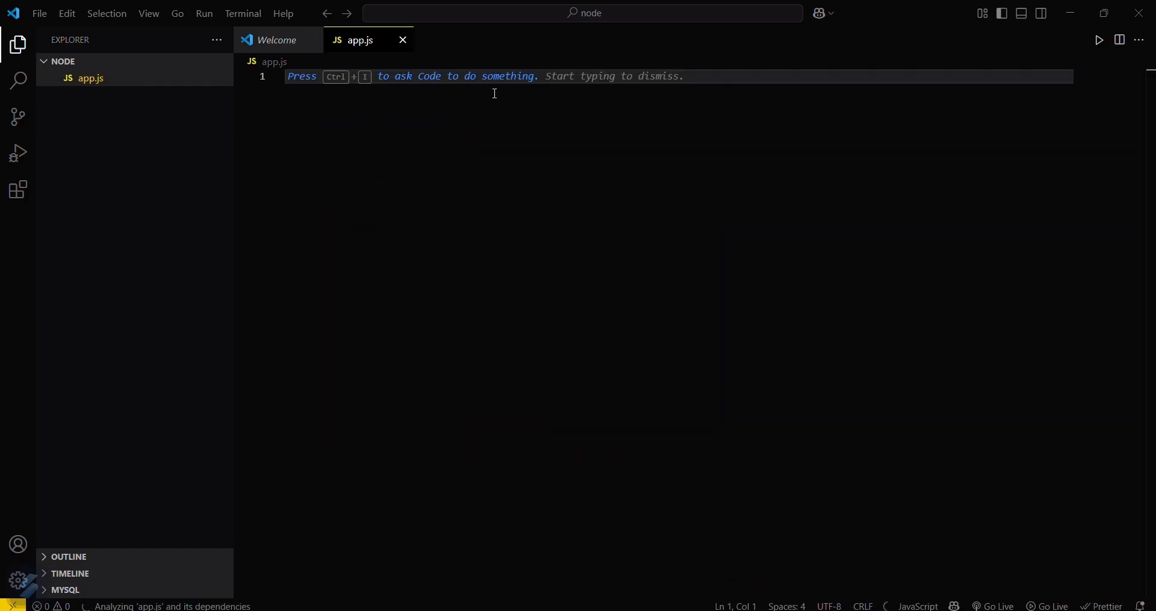
mouse_move(308, 40)
type("var m")
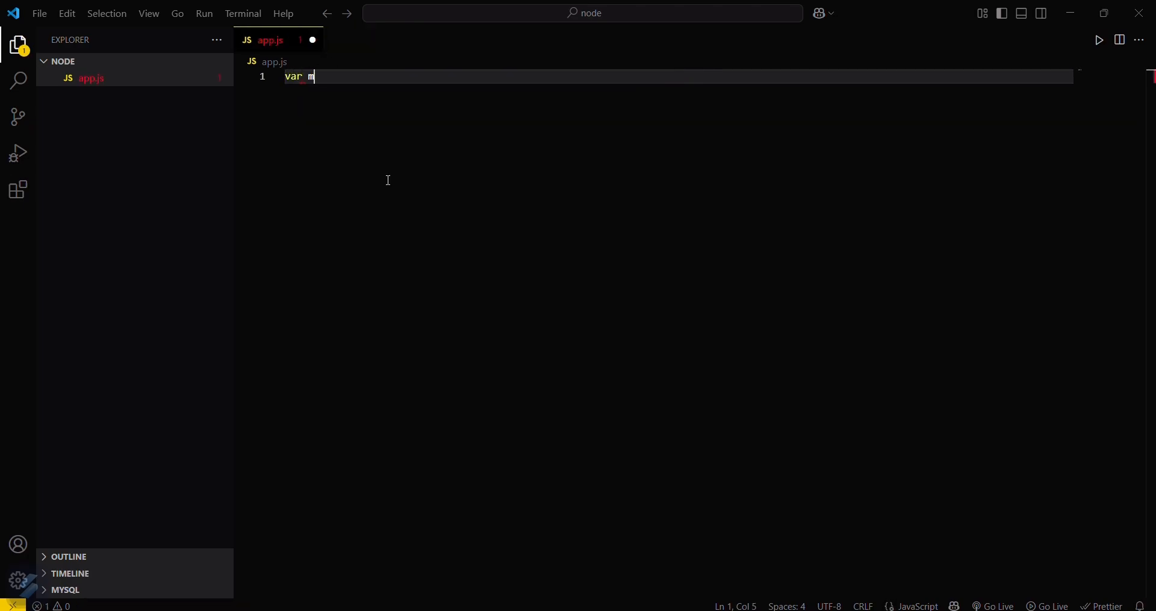
Step: Write var msg = "Hey there, This is javascript"; on line 1 and start a new line
type("sg =")
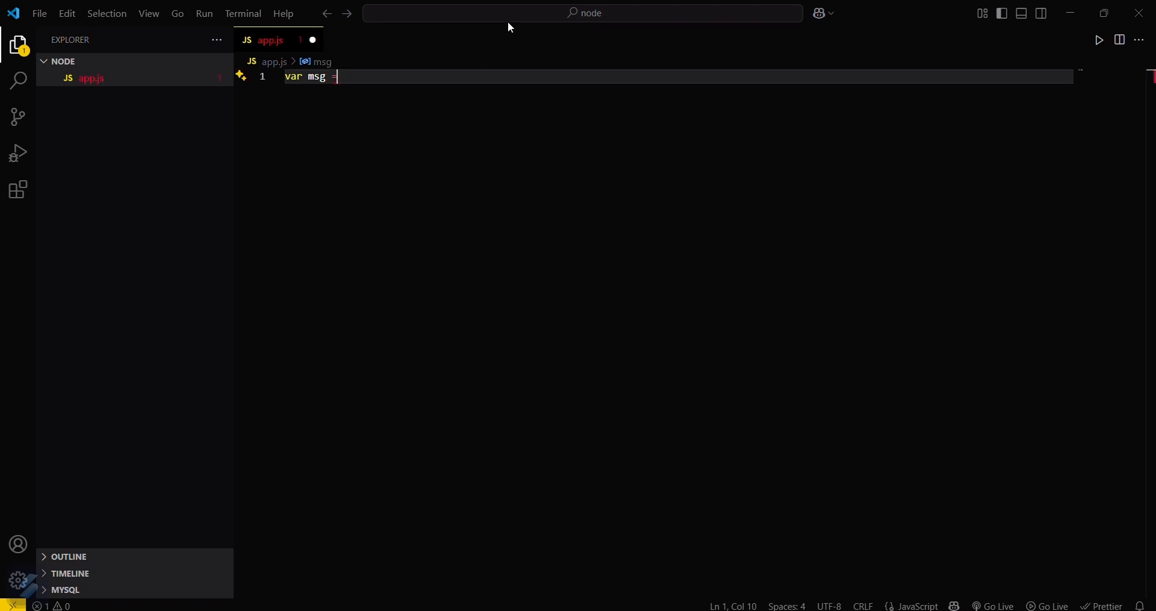
type("\"")
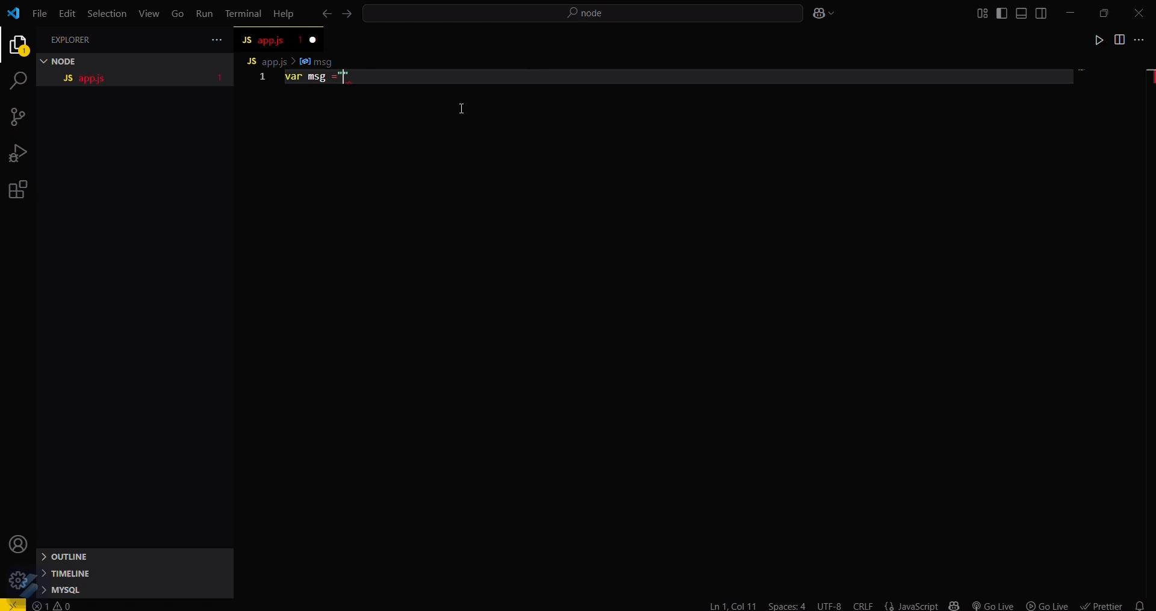
type("\";")
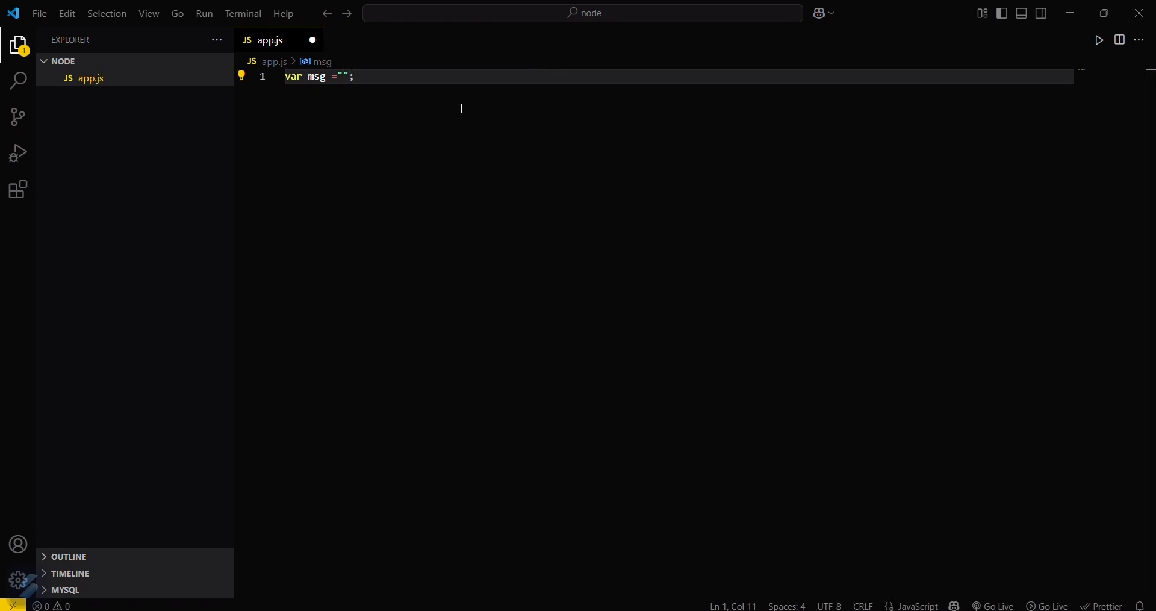
type("Hey")
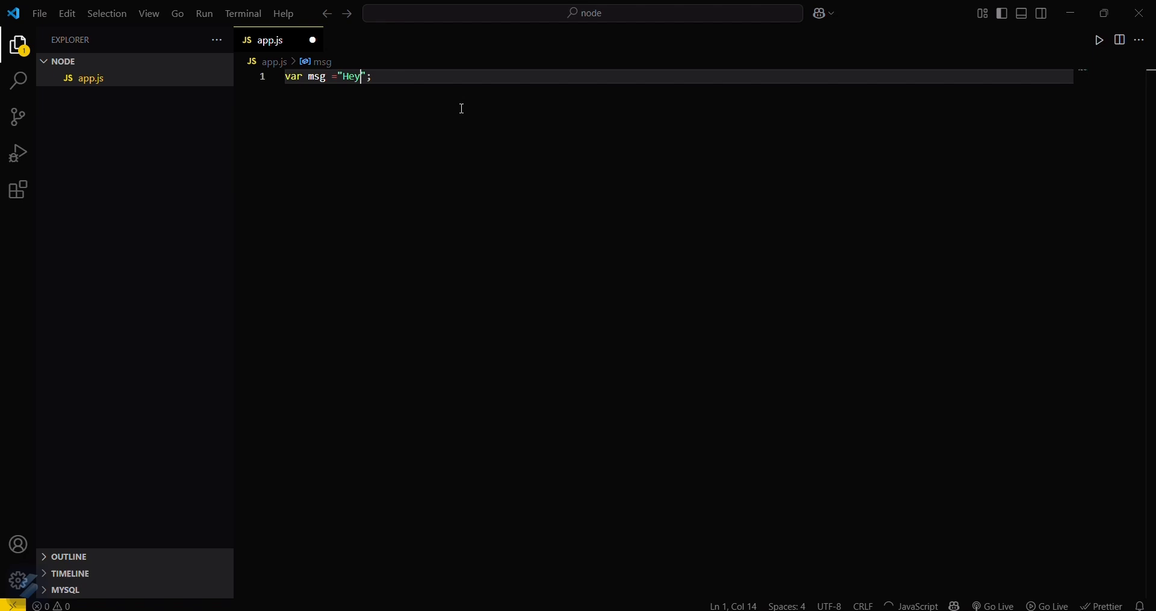
type("there, Th")
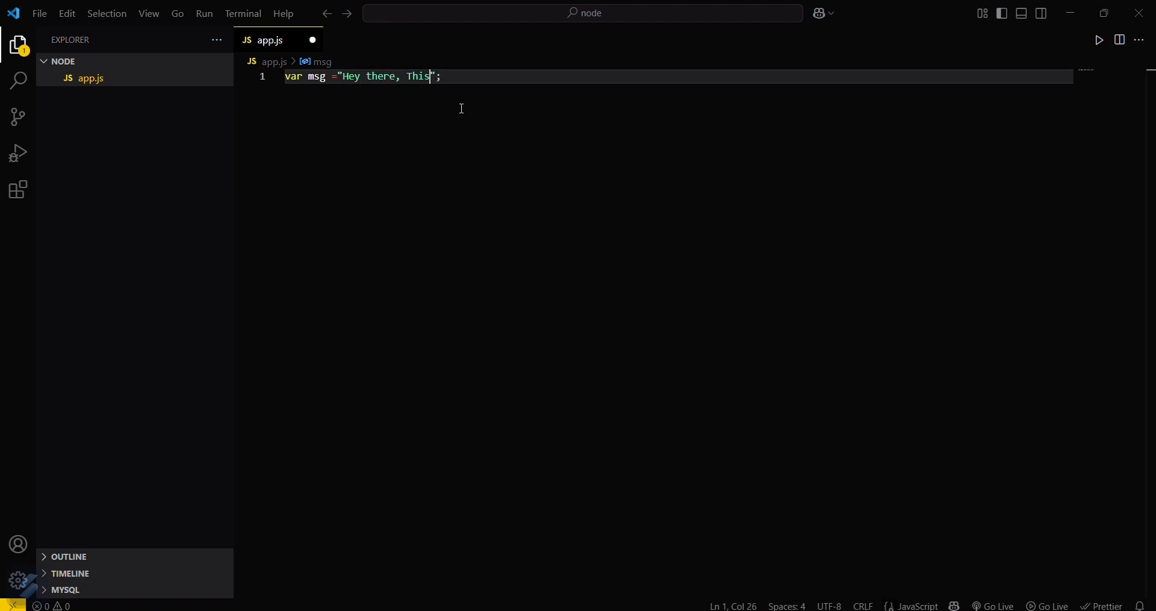
type("is jav")
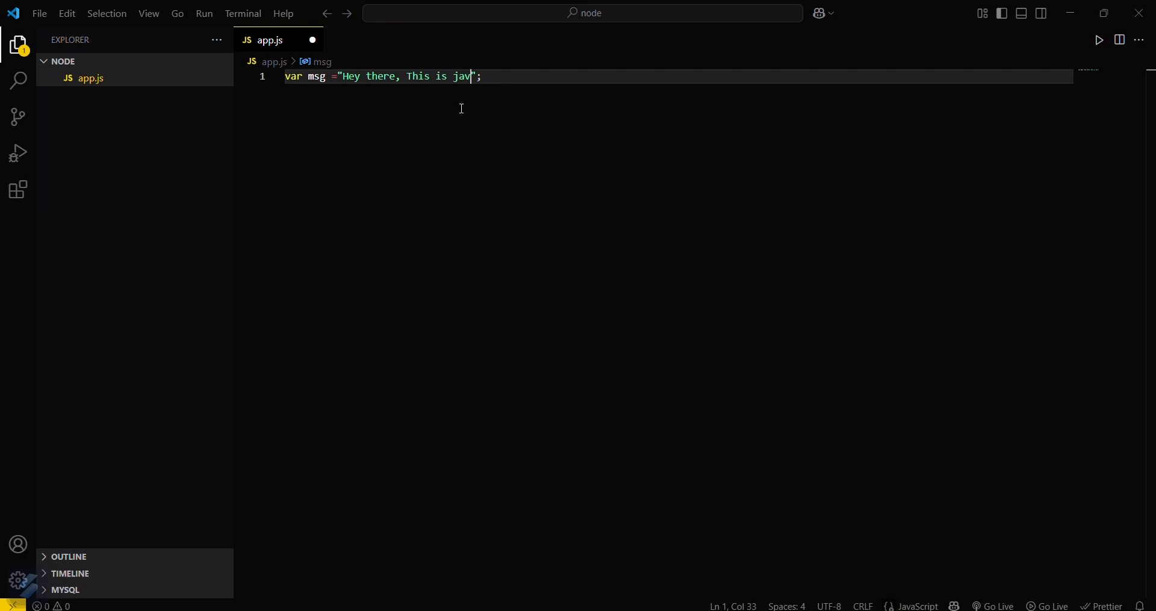
type("as")
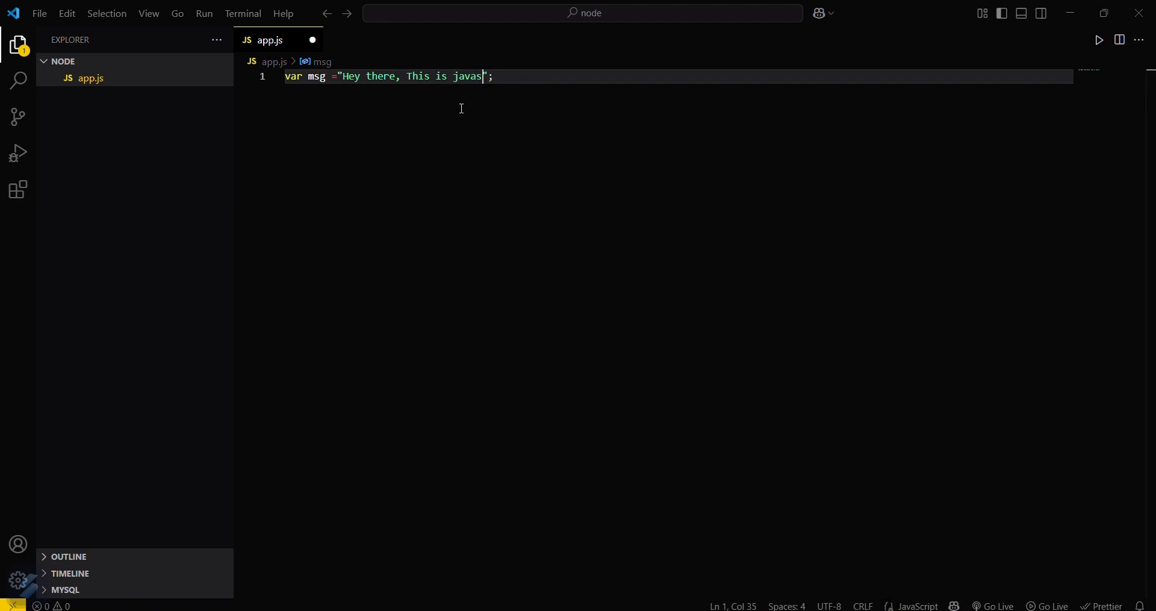
type("cript")
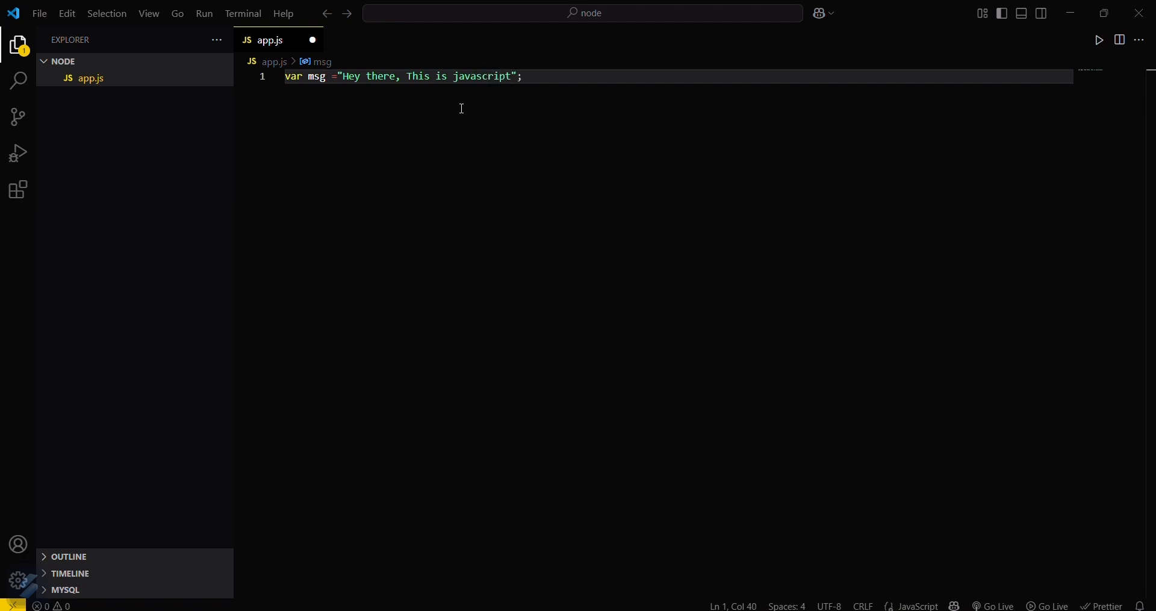
key("Enter")
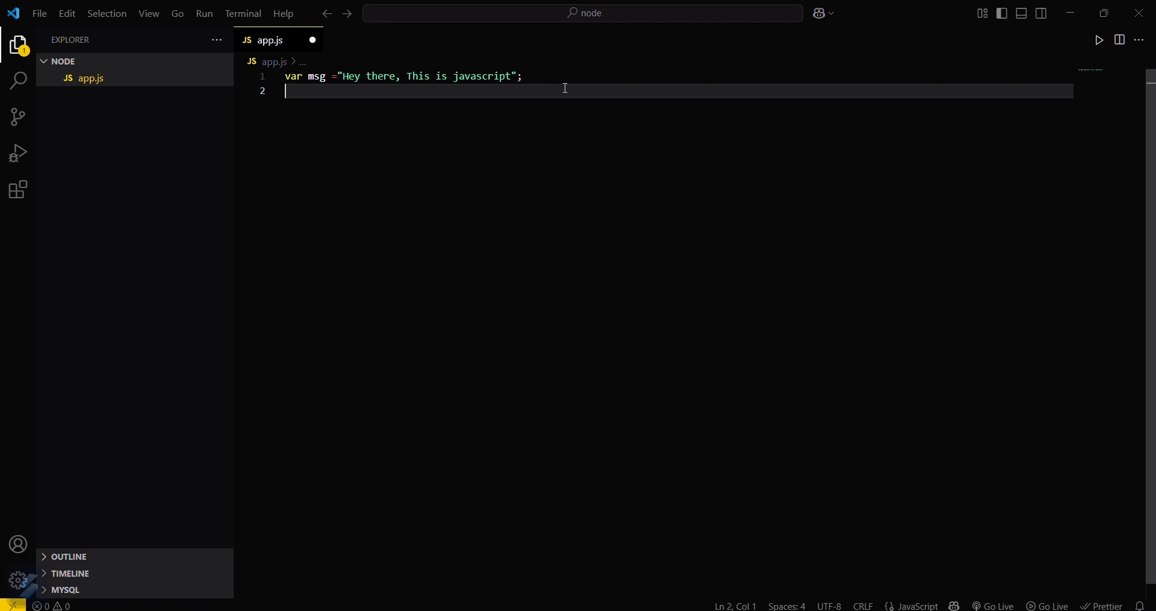
Step: Write console.log(msg) on the second line of app.js and save it
type("console")
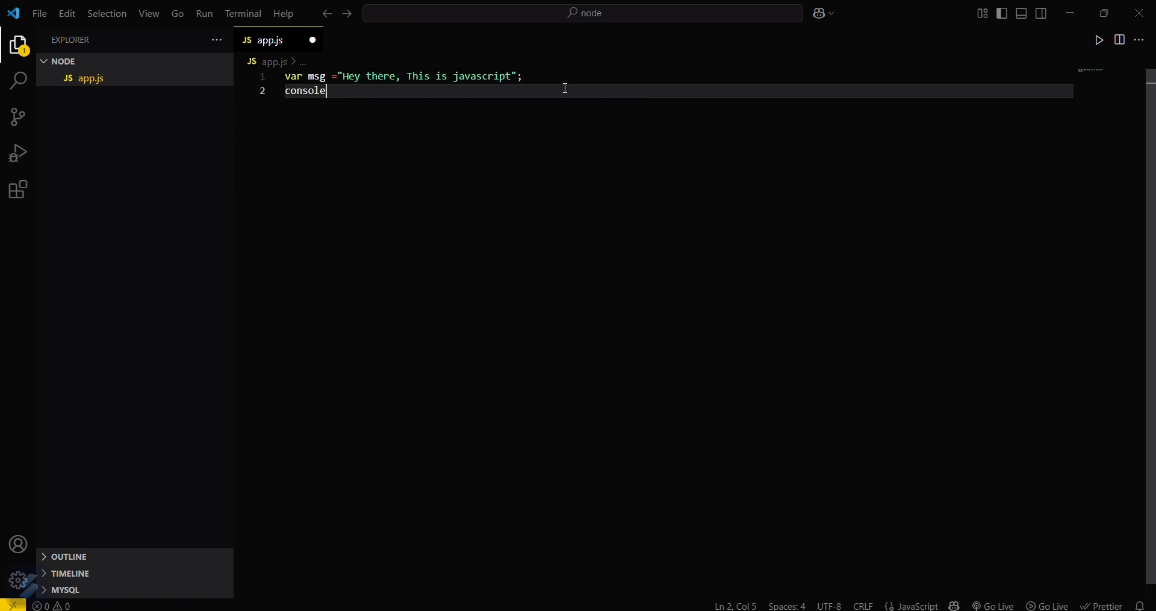
type(".log")
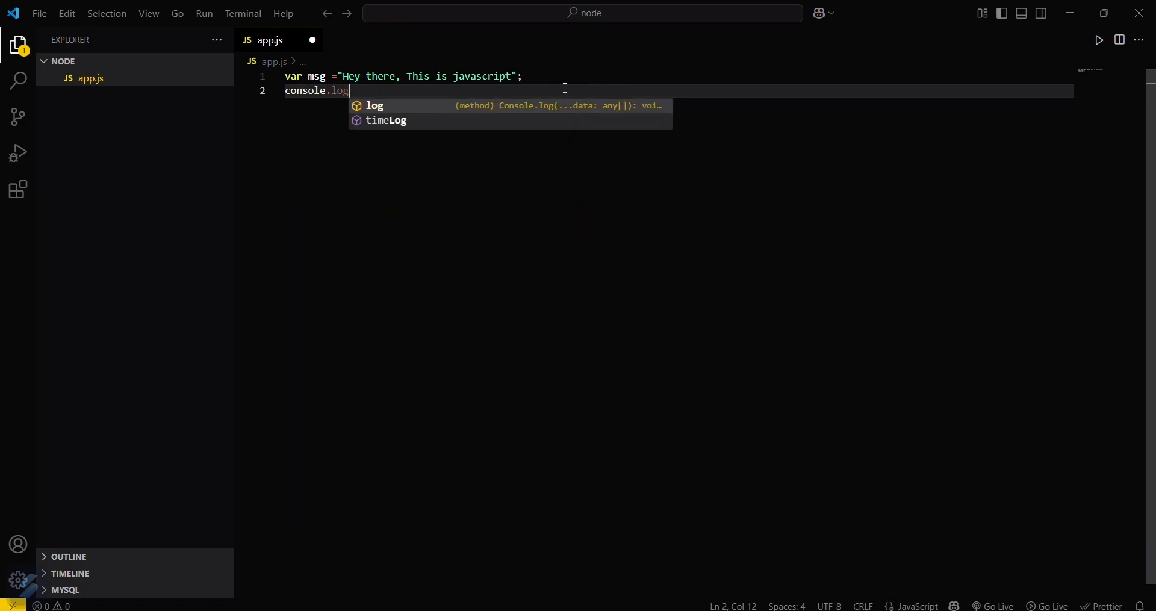
type("()")
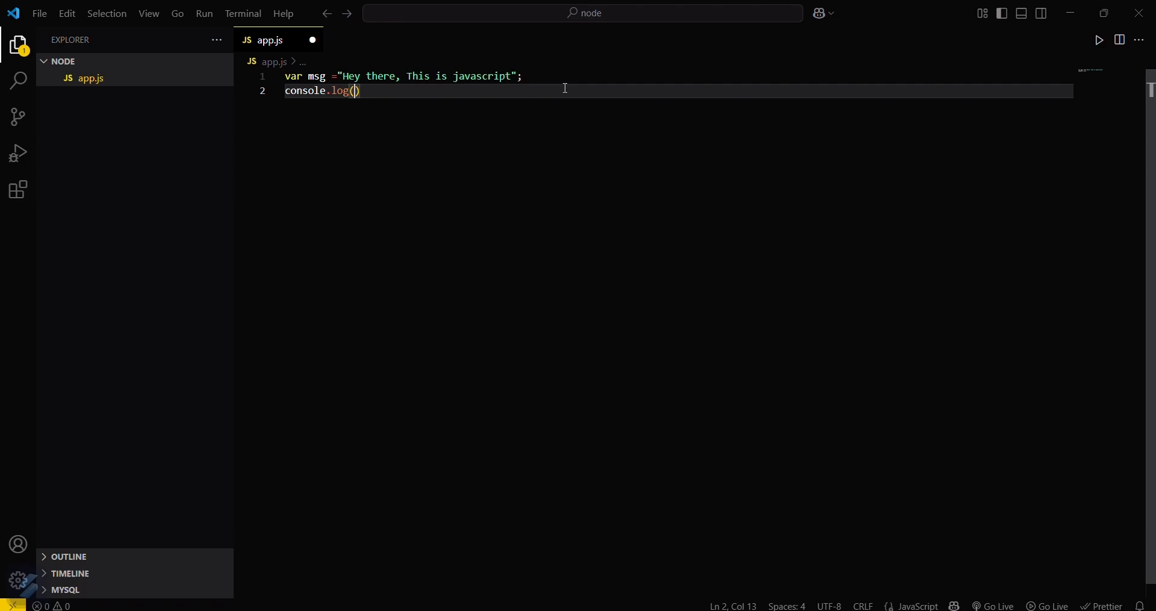
type("m")
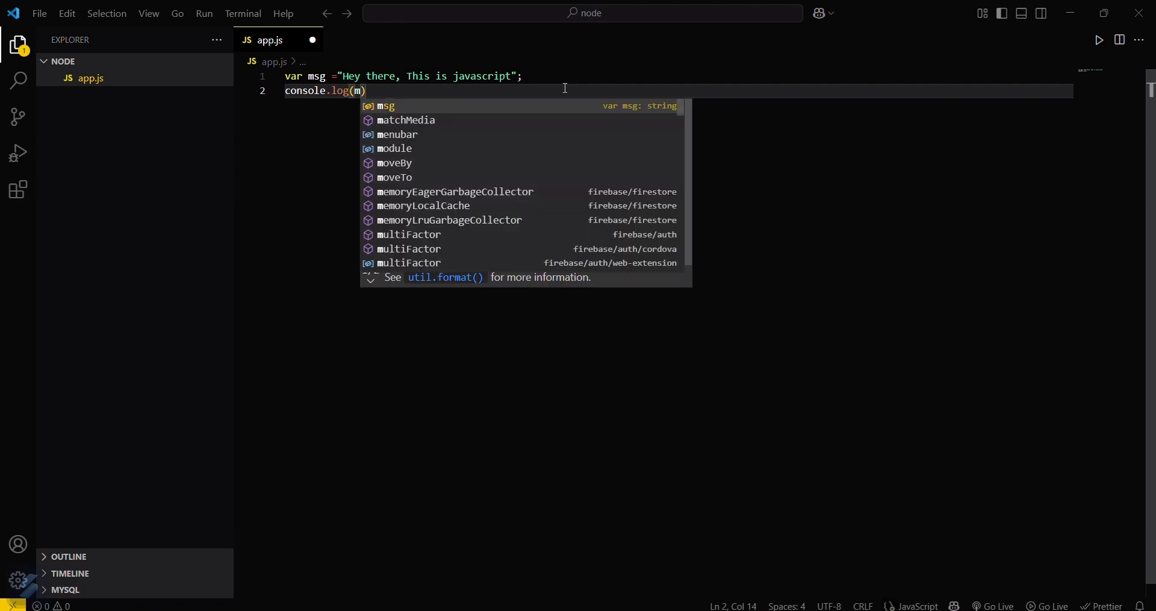
type("sg")
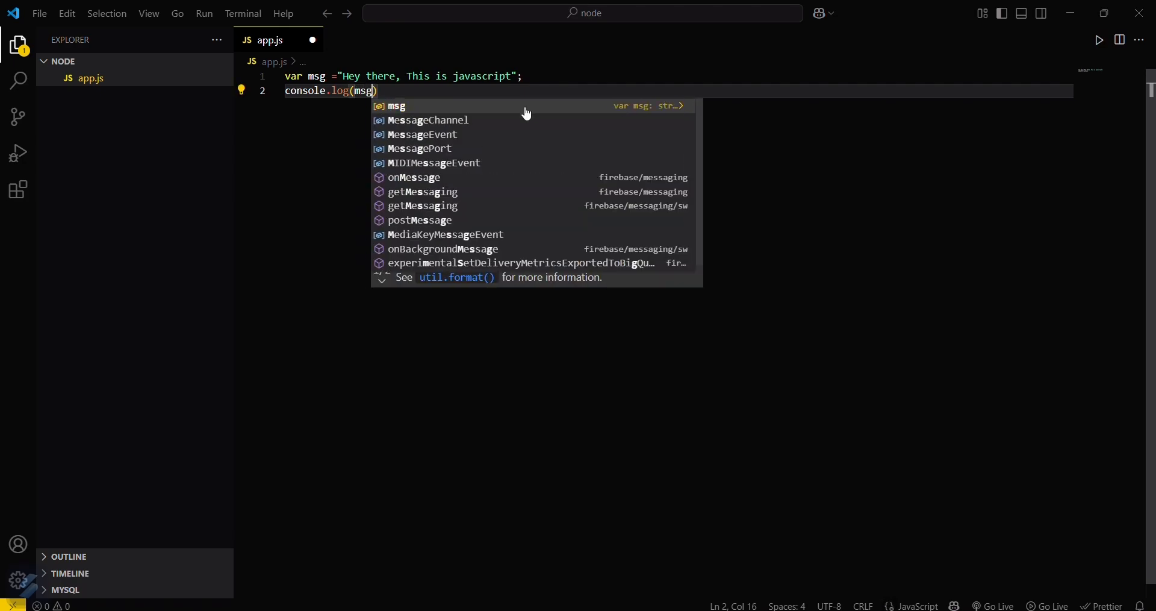
key("Escape")
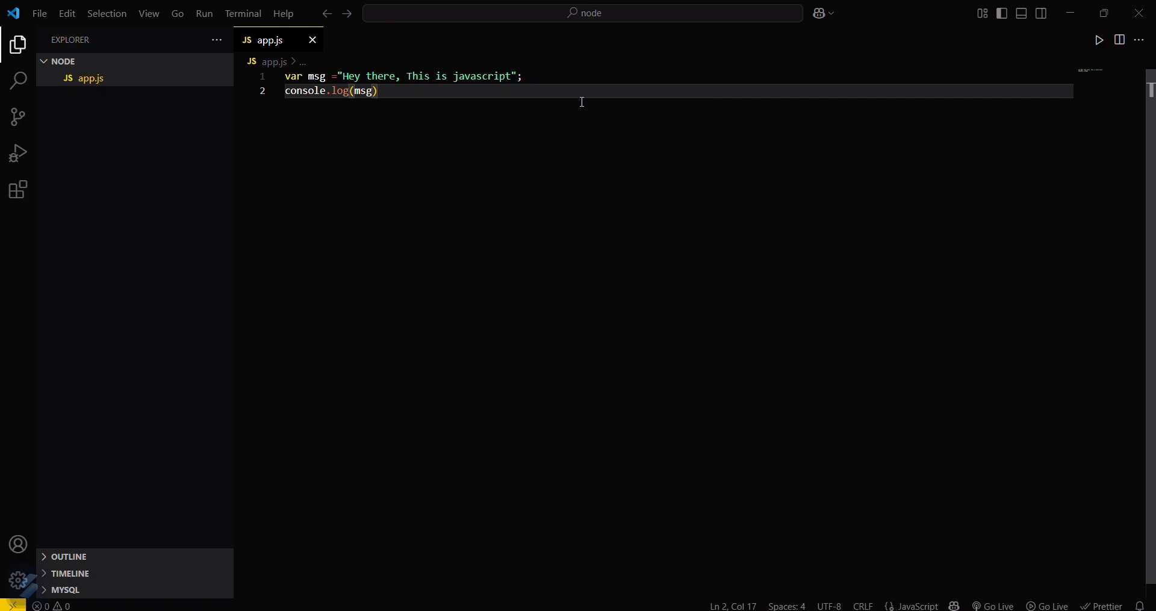
mouse_move(574, 106)
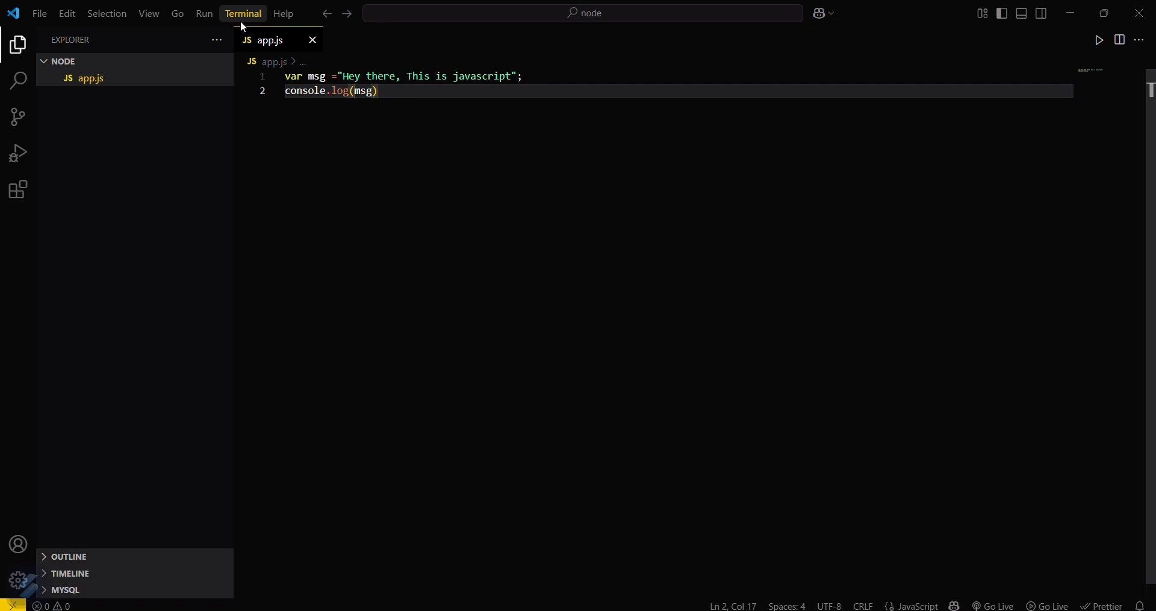
Step: Run node app.js in a new terminal to print the message
left_click(243, 14)
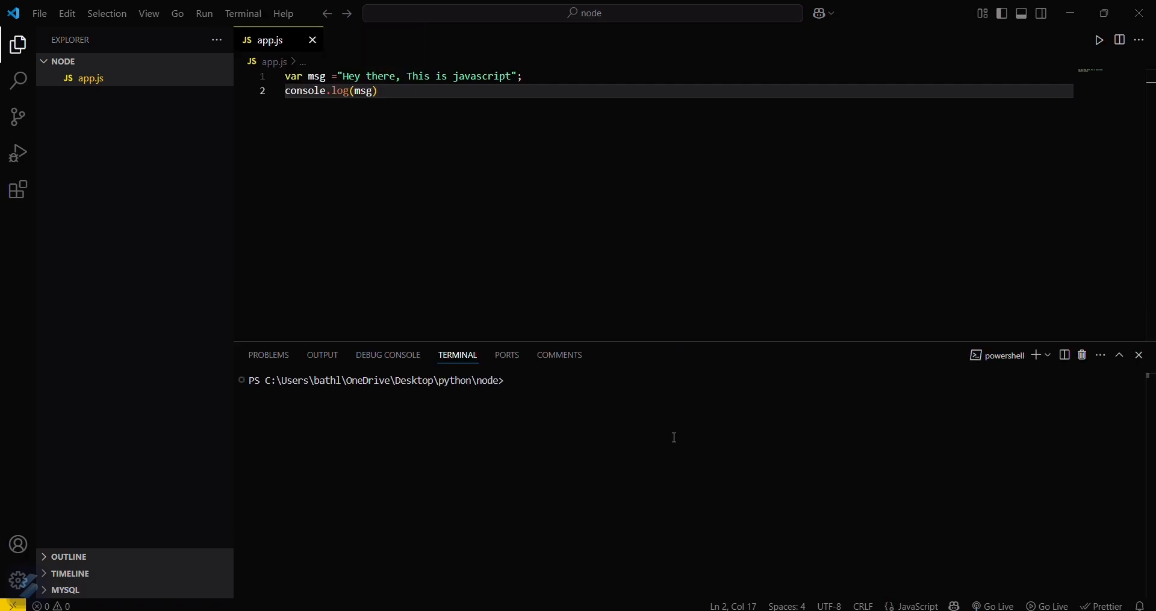
type("node a")
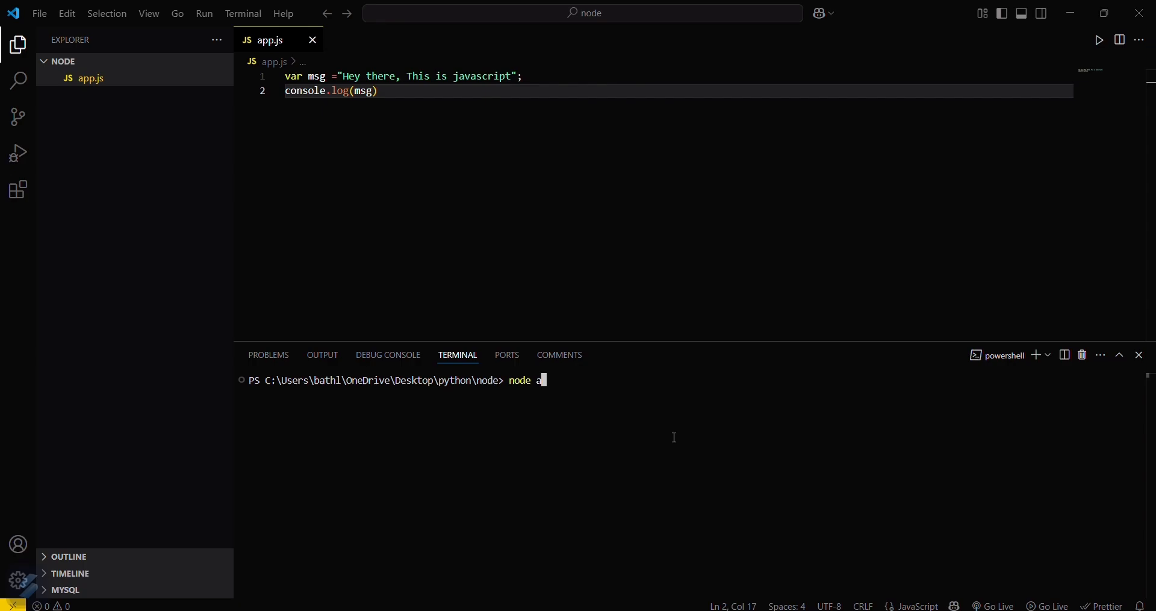
type("pp.j")
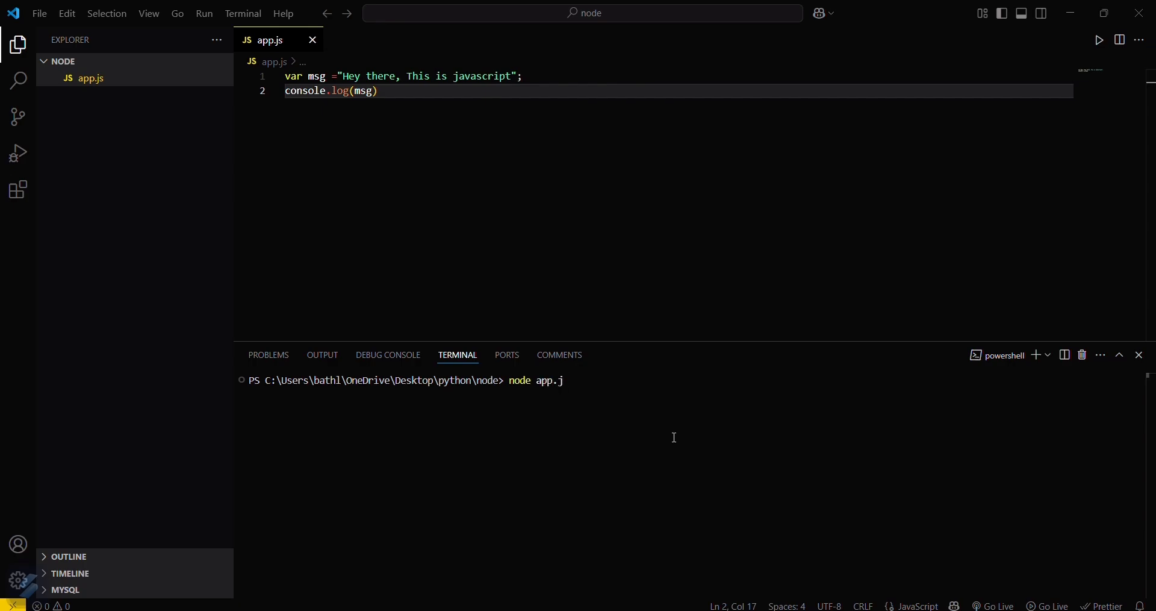
key("Enter")
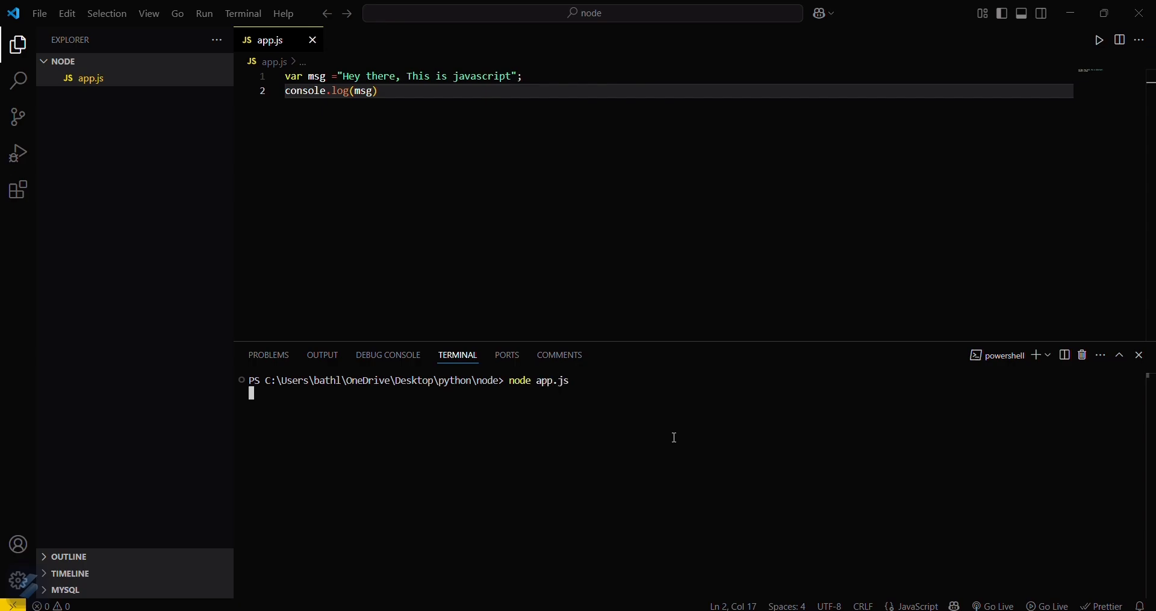
key("Enter")
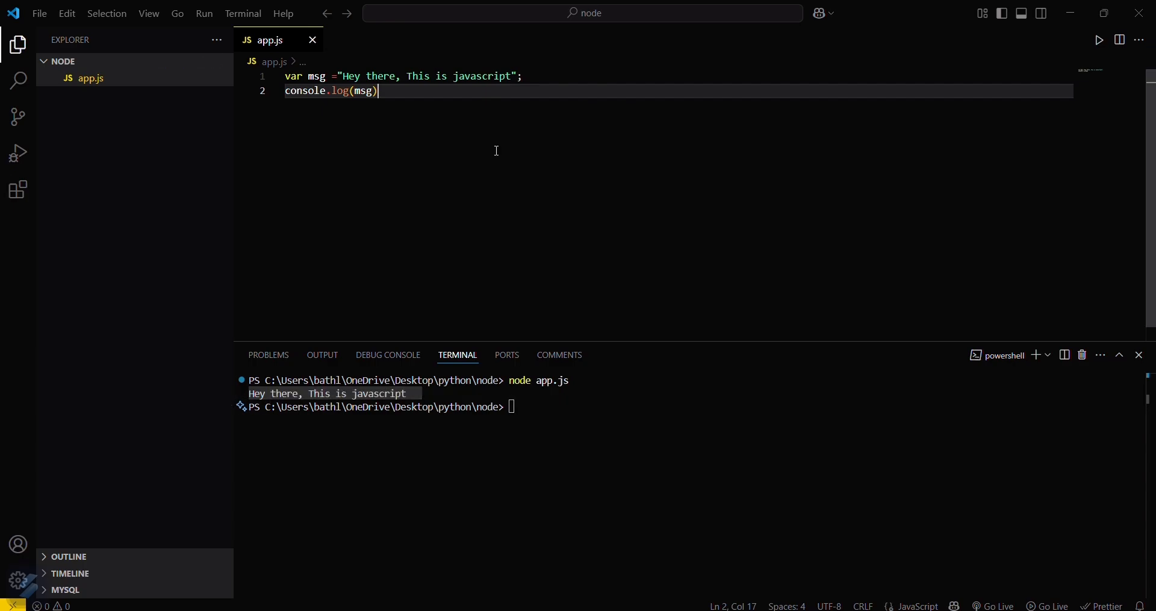
mouse_move(489, 58)
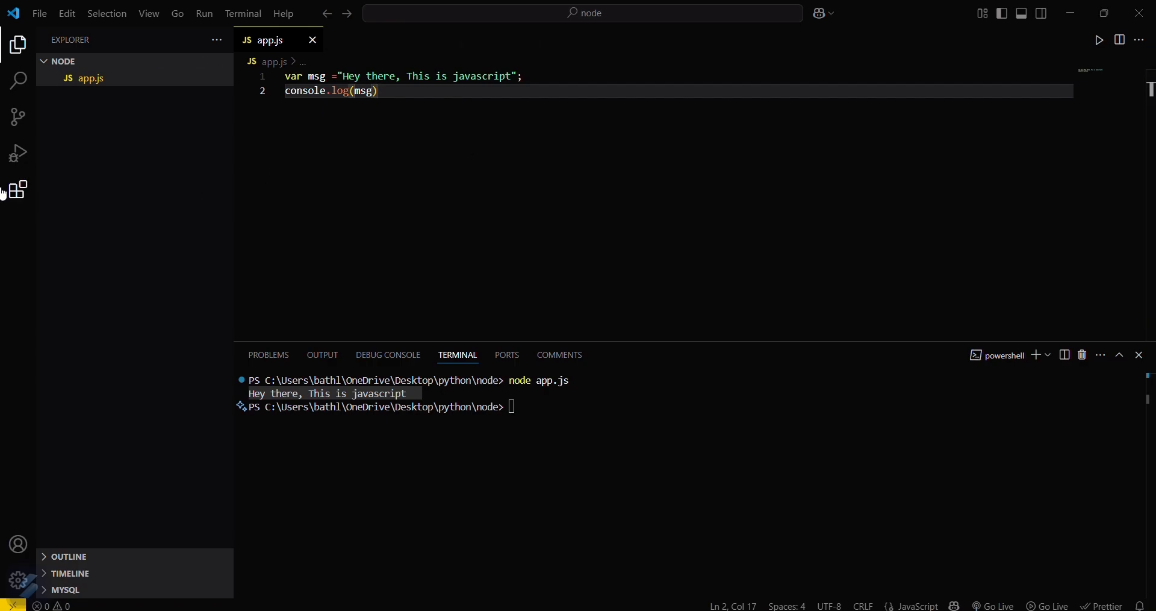
Step: Search Extensions for 'code runner', view Jun Han's Code Runner, then return to app.js
left_click(16, 189)
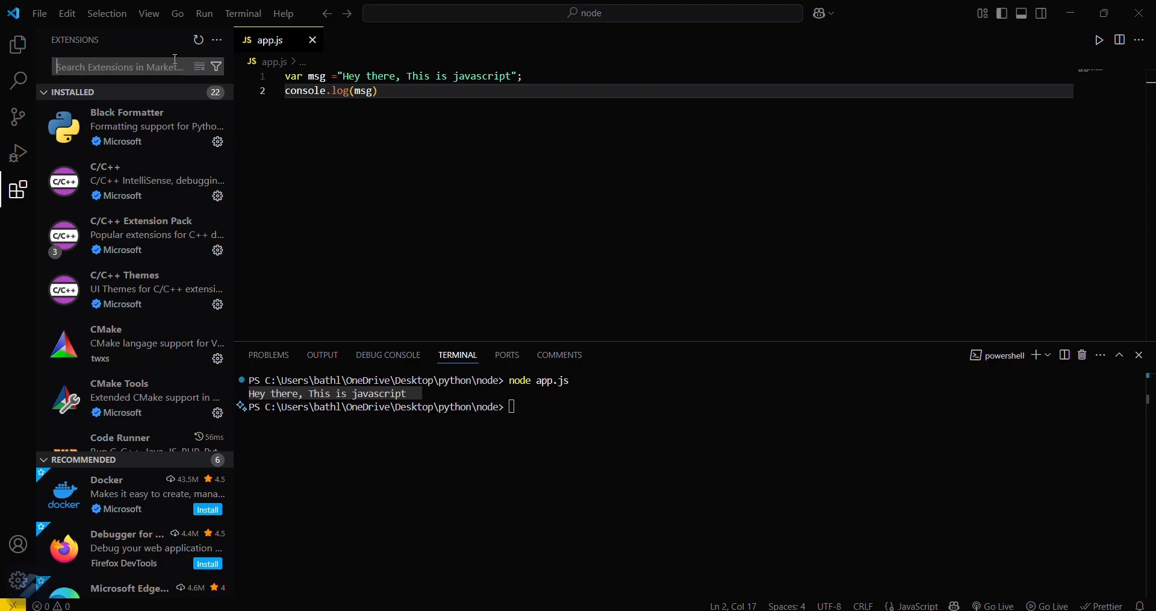
type("code r")
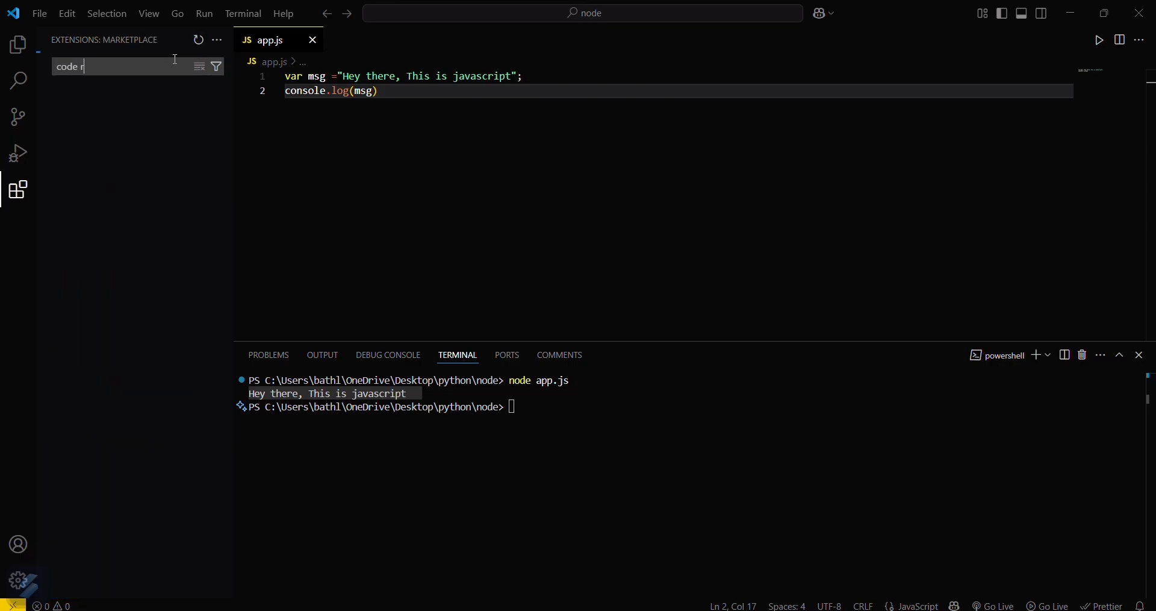
type("unner")
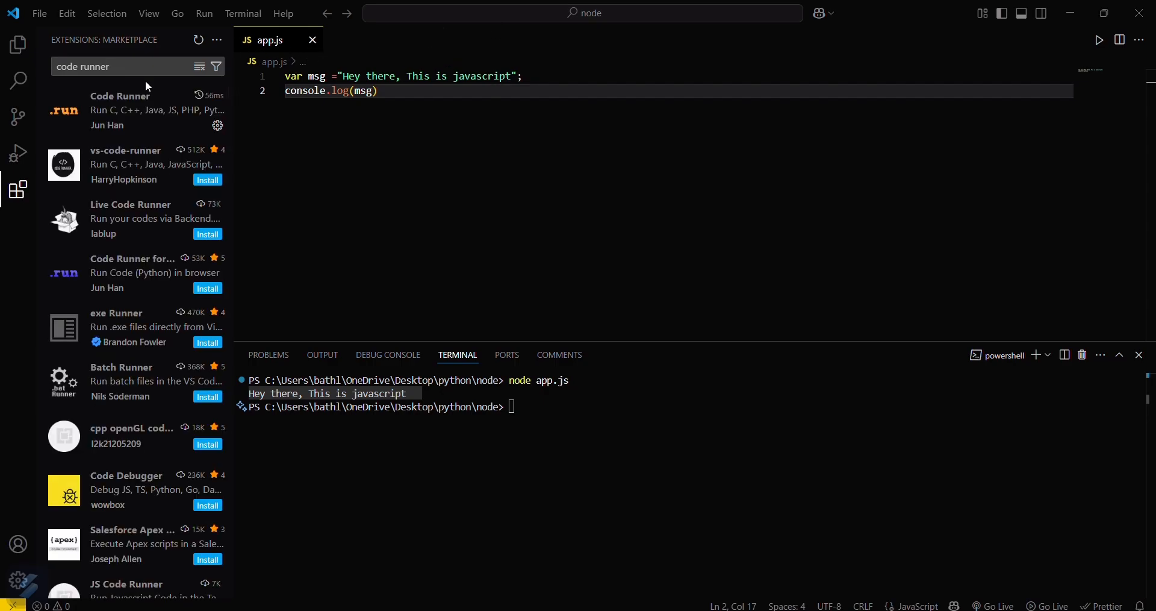
left_click(136, 110)
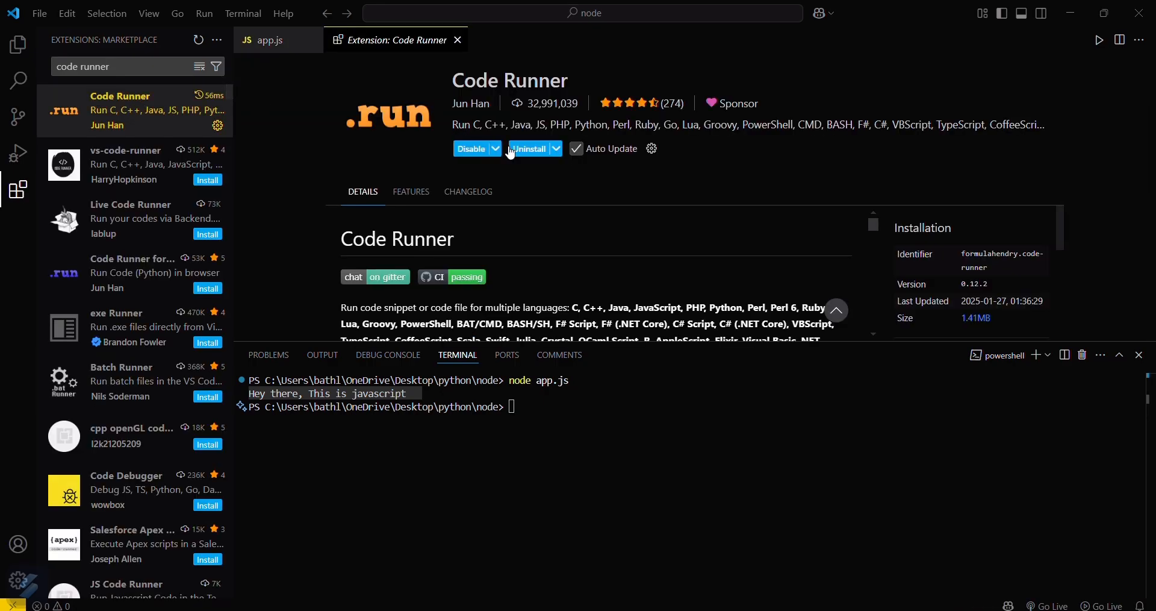
left_click(270, 40)
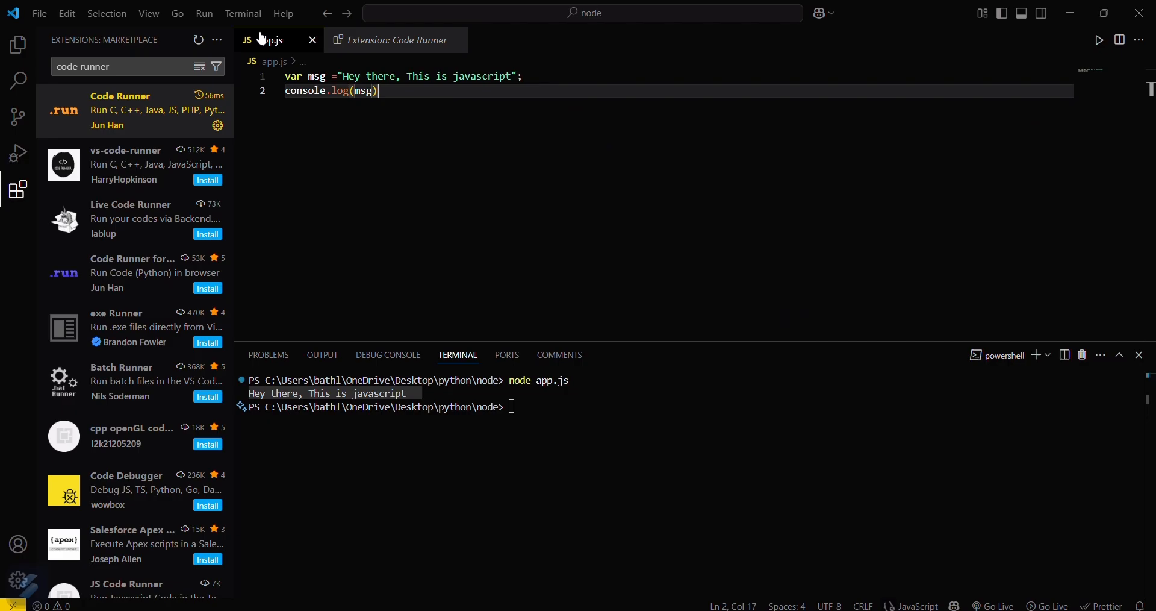
mouse_move(1087, 40)
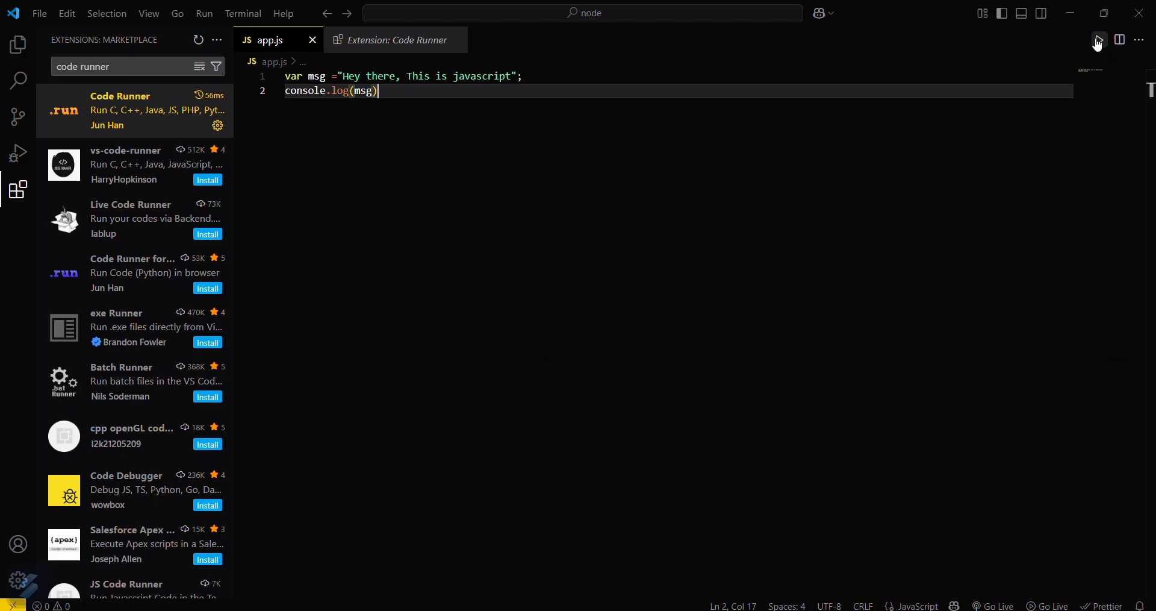
Step: Run app.js with Code Runner's Run Code button
left_click(1099, 40)
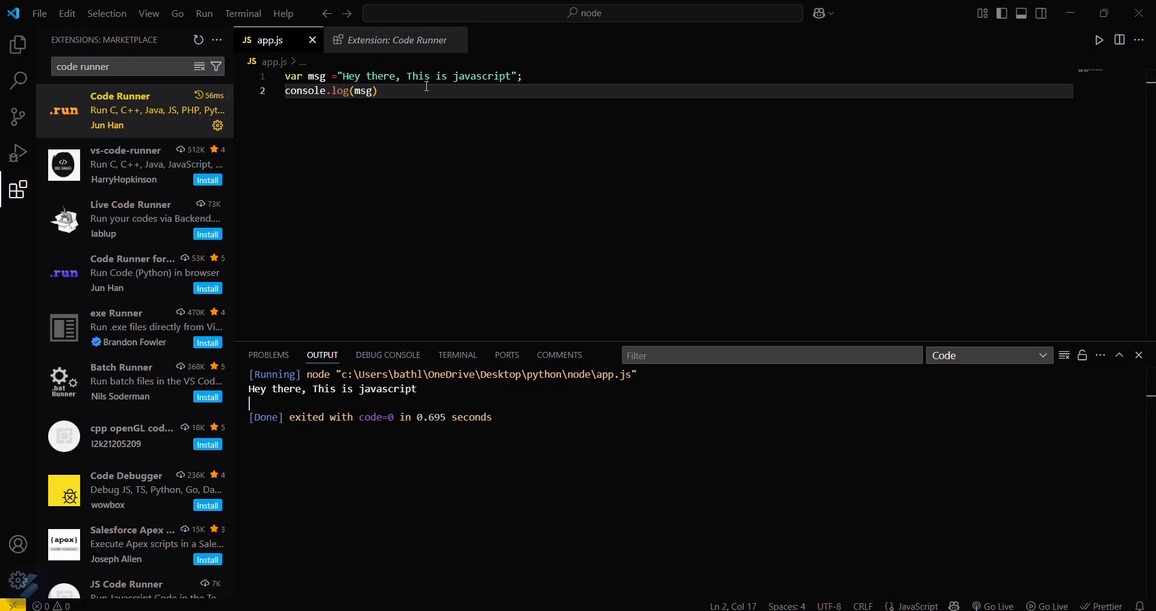
mouse_move(428, 131)
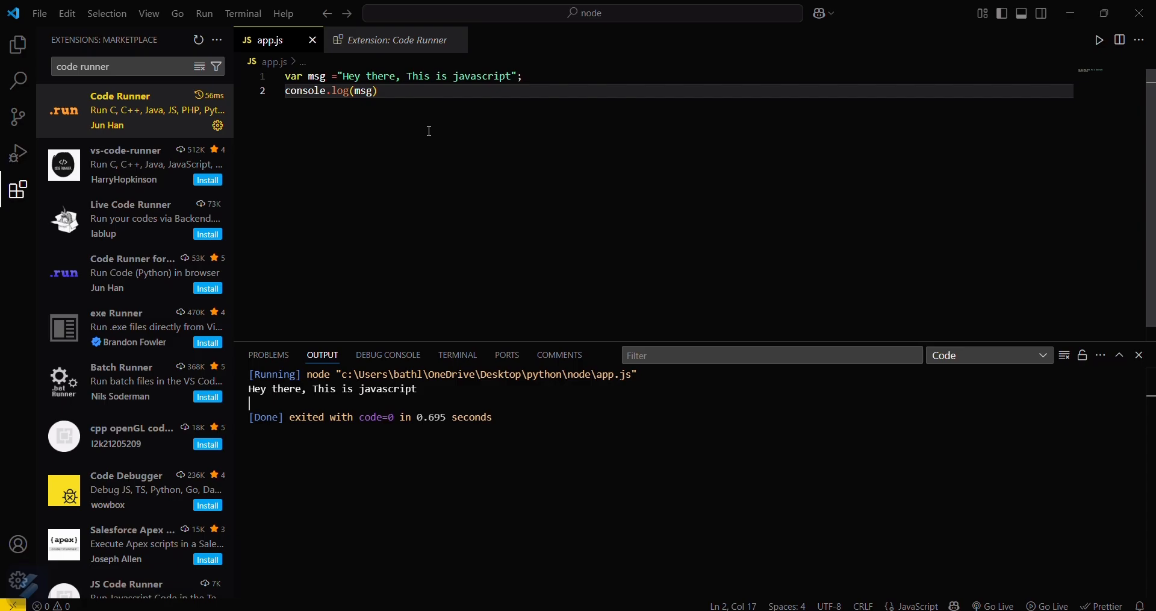